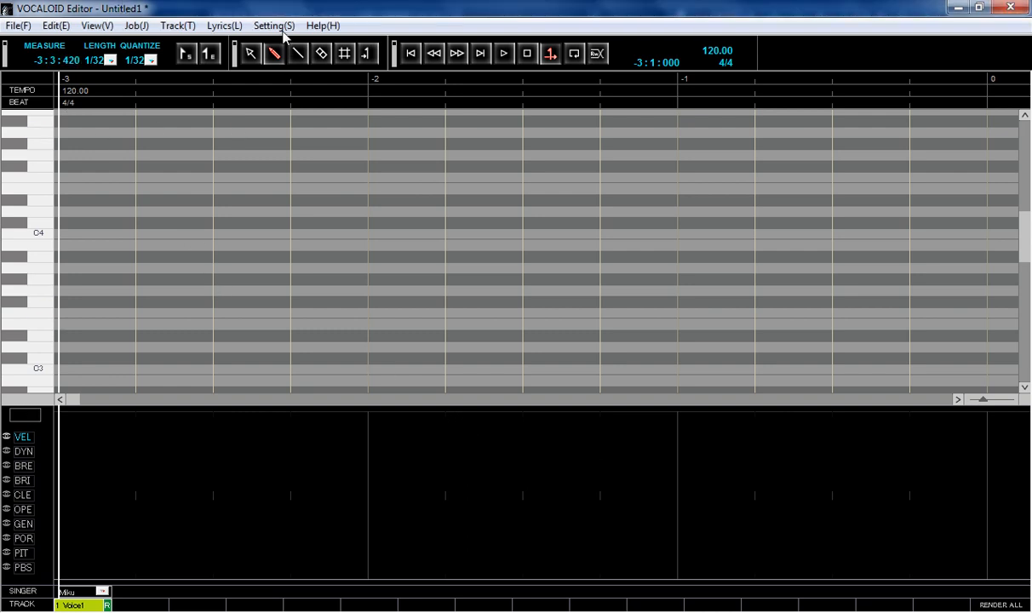
Set the editor's audio output to ReWire - Master in Preferences > Audio Settings.
left_click(272, 26)
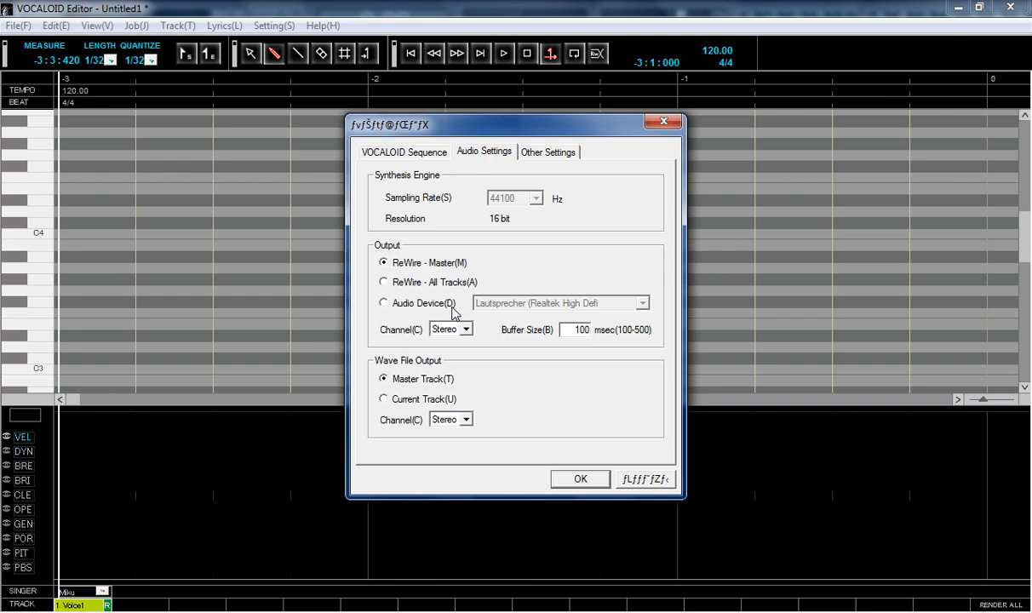
mouse_move(406, 275)
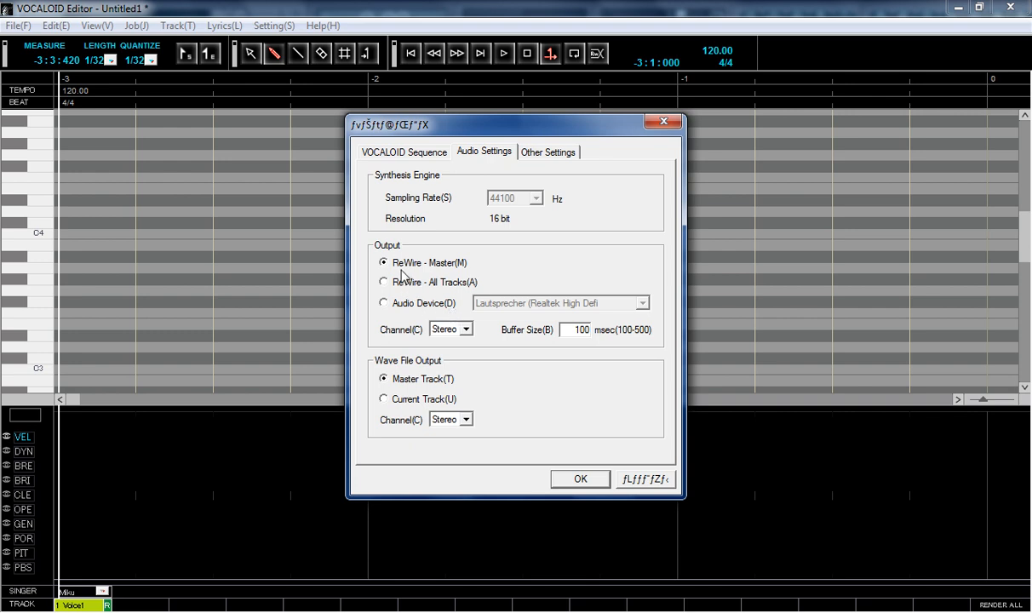
mouse_move(511, 331)
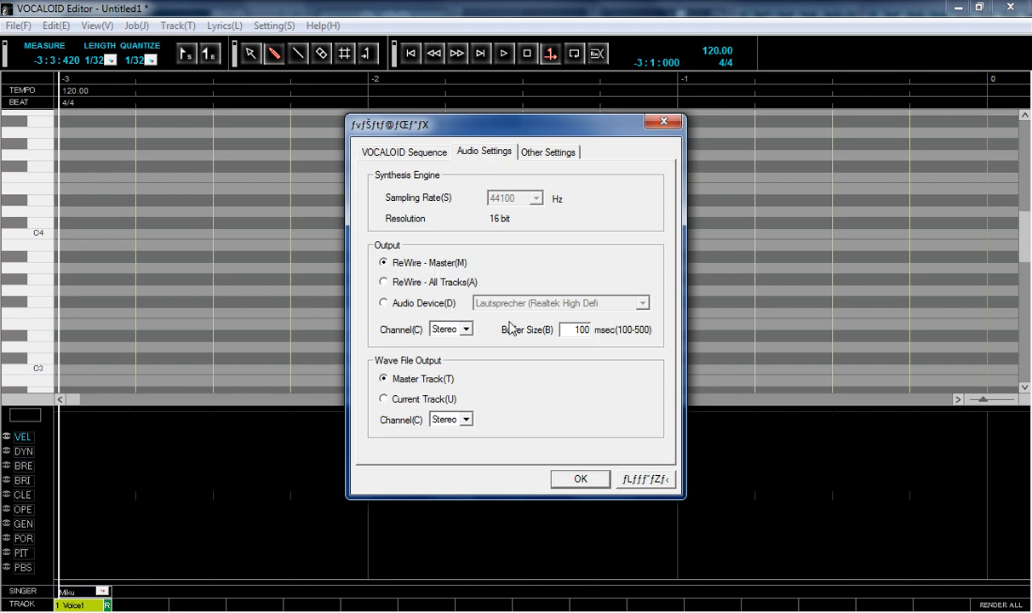
left_click(581, 478)
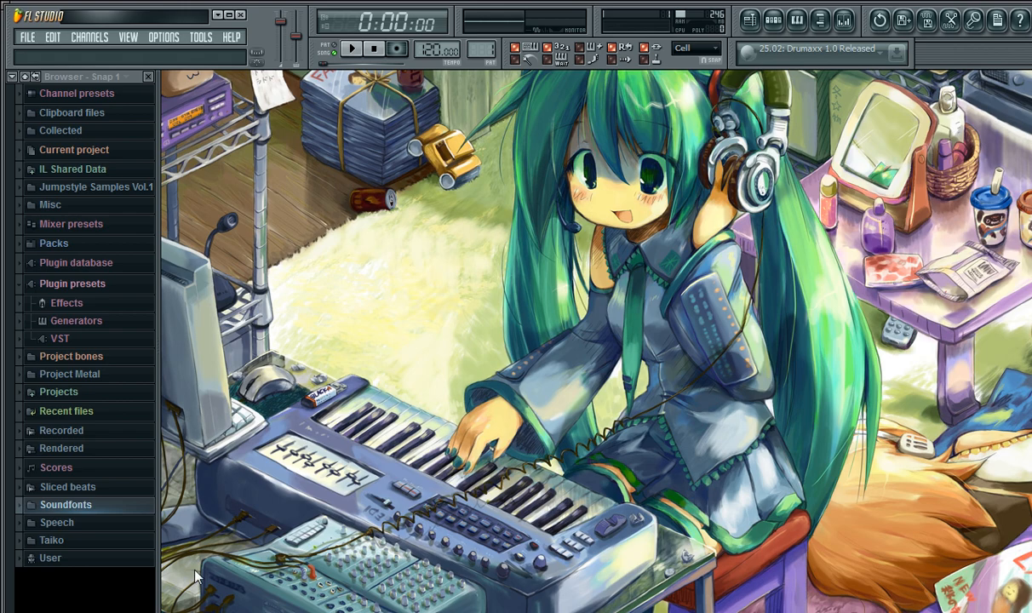
mouse_move(349, 218)
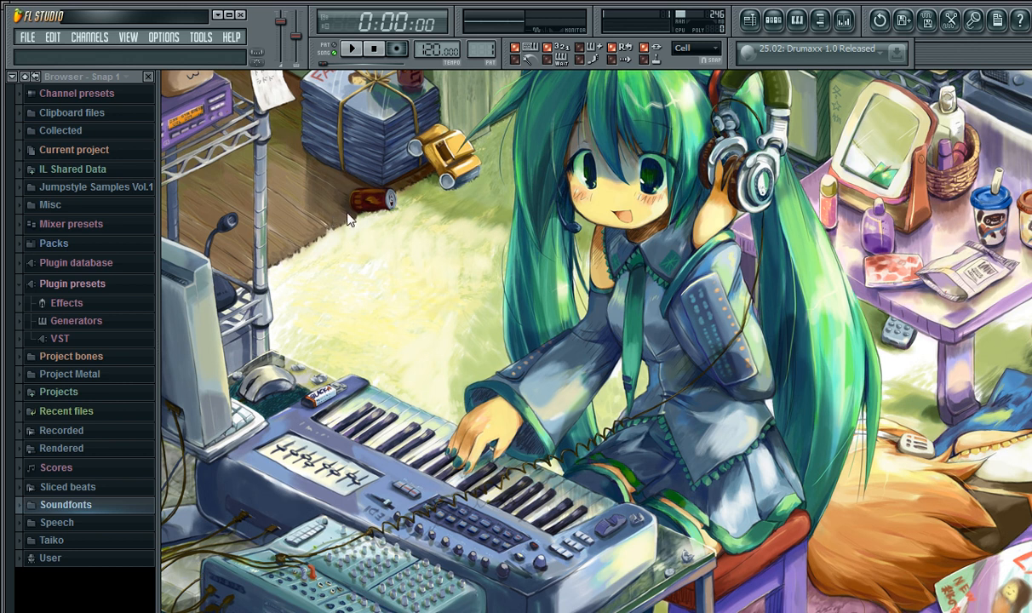
mouse_move(33, 53)
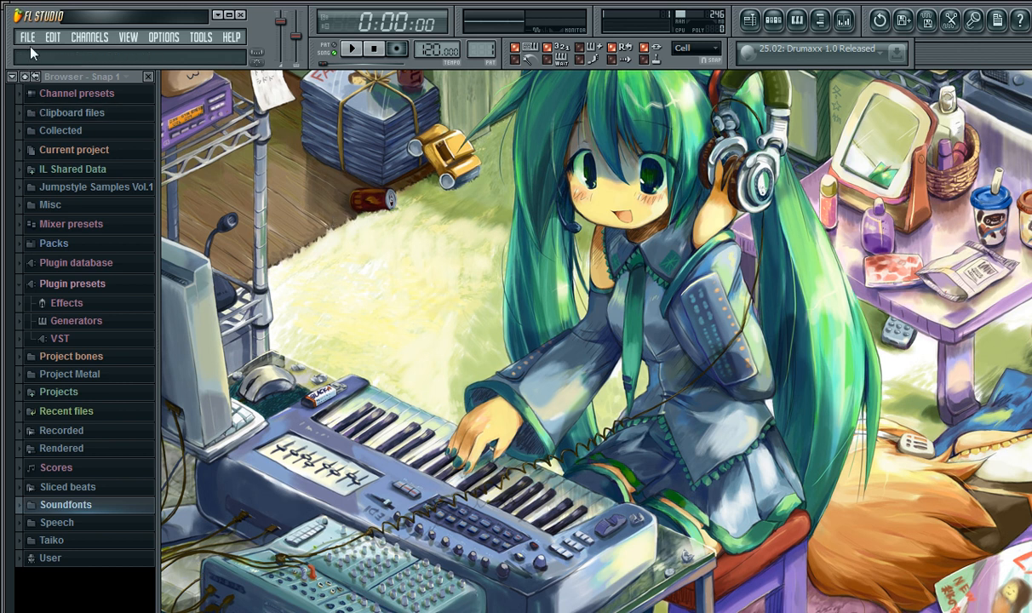
mouse_move(831, 107)
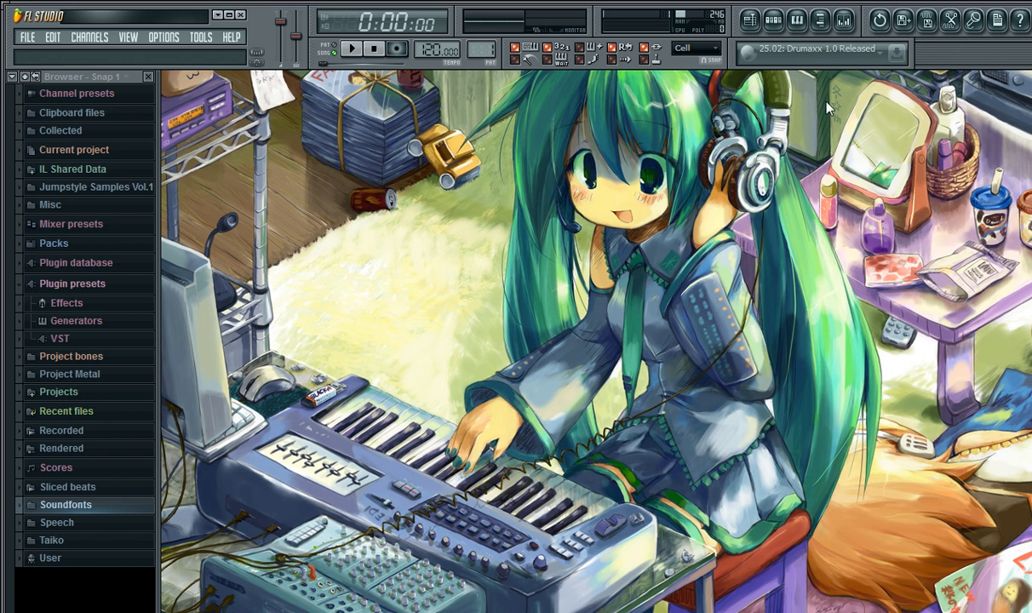
Delete the existing ReWired channel from Pattern 1 in the step sequencer.
left_click(773, 21)
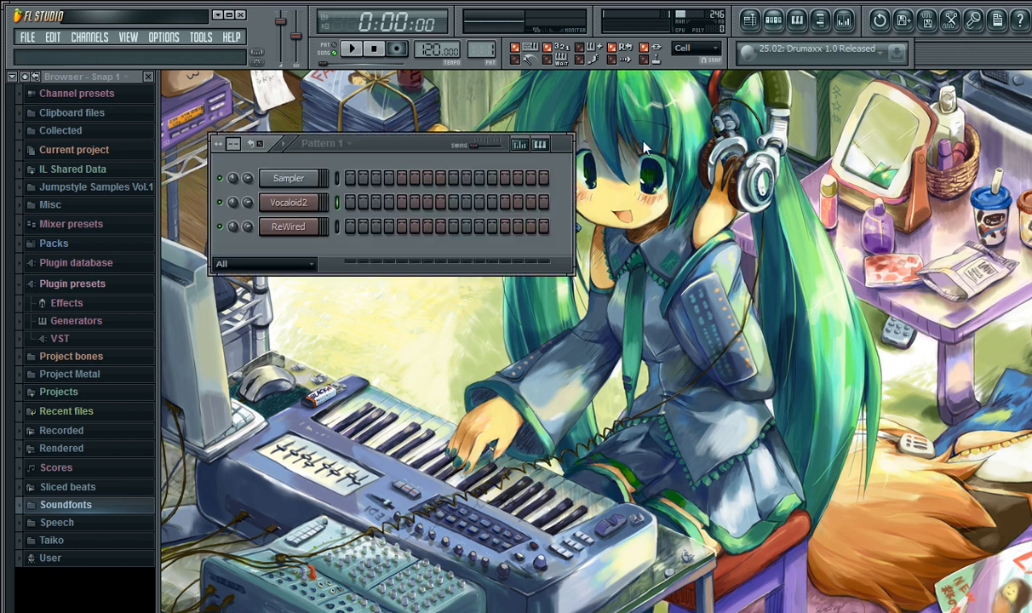
left_click(288, 226)
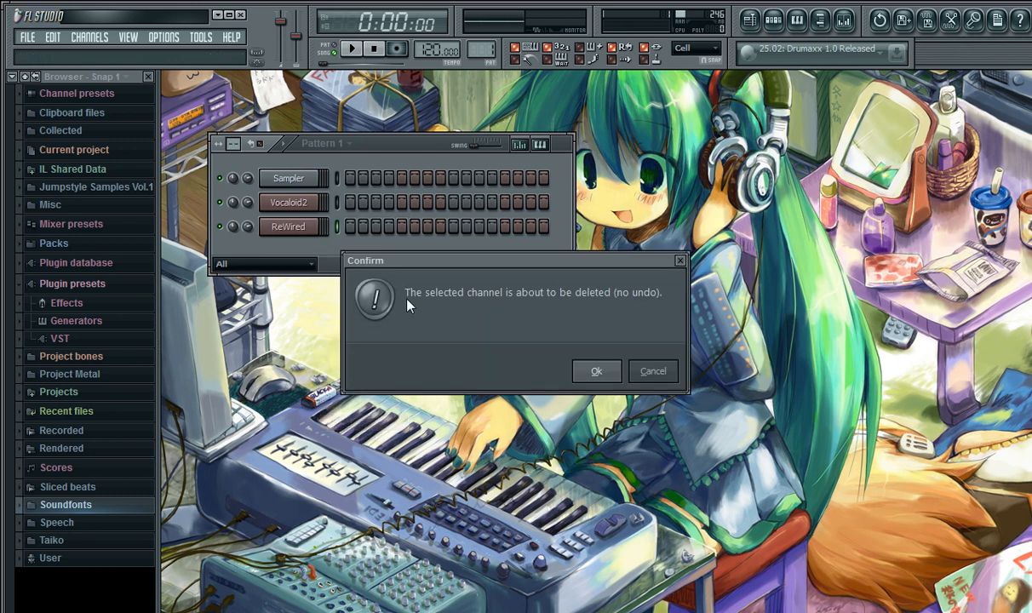
left_click(596, 371)
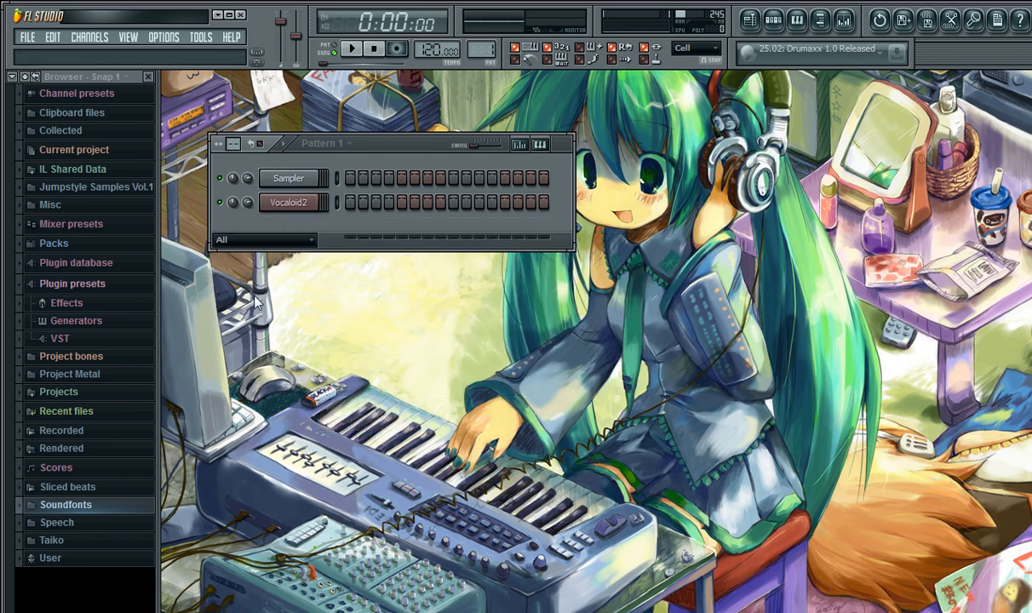
Add a new ReWired channel via Channels > Add one.
left_click(88, 38)
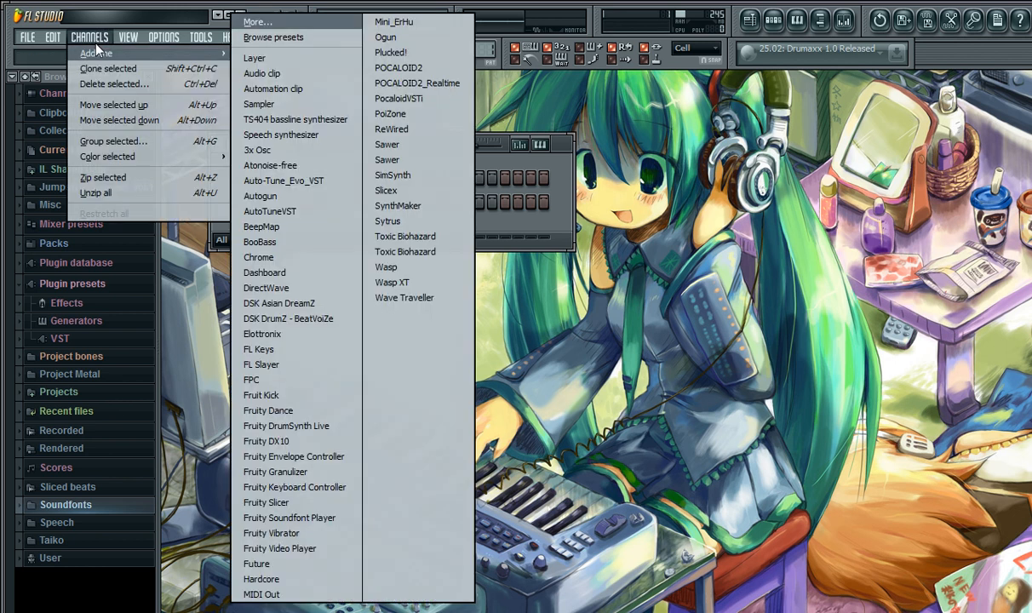
mouse_move(388, 160)
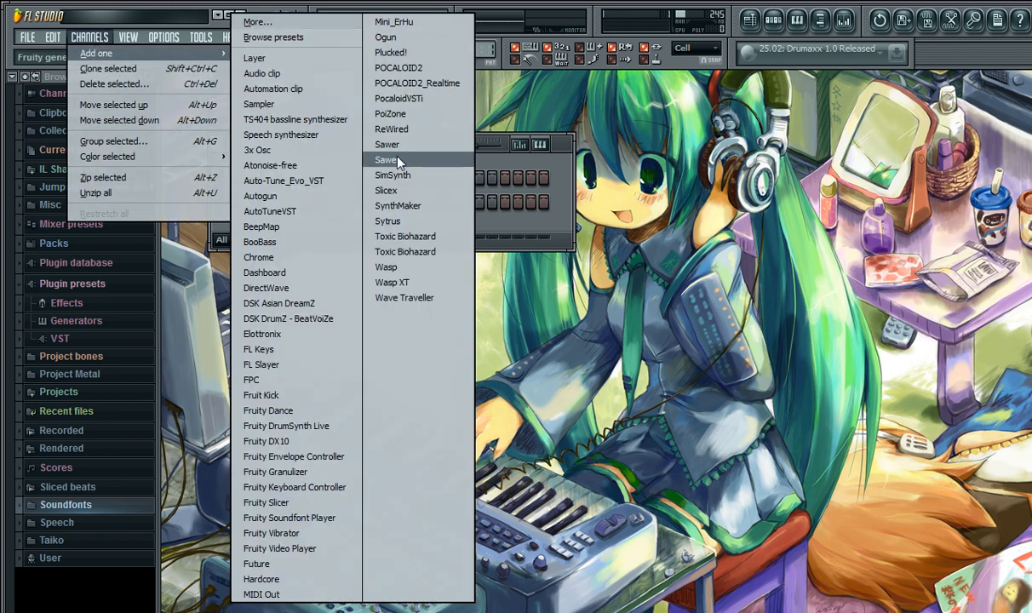
left_click(392, 129)
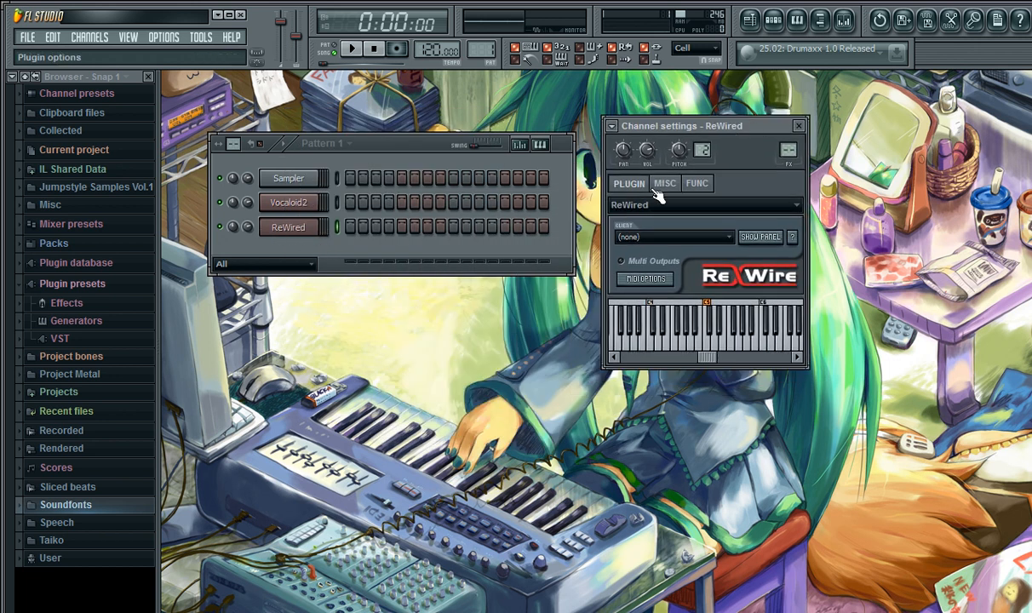
mouse_move(809, 217)
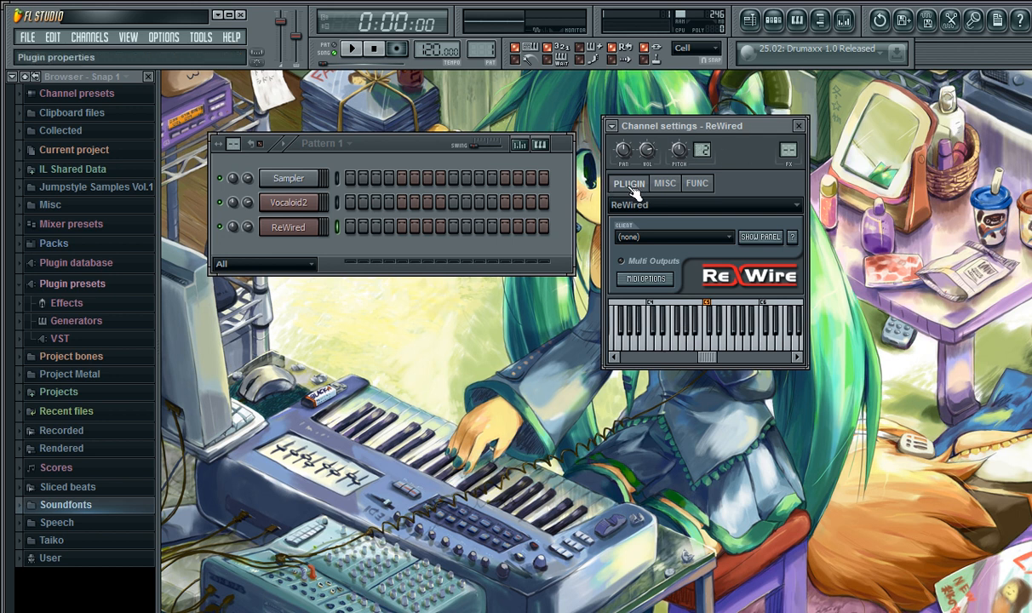
mouse_move(640, 259)
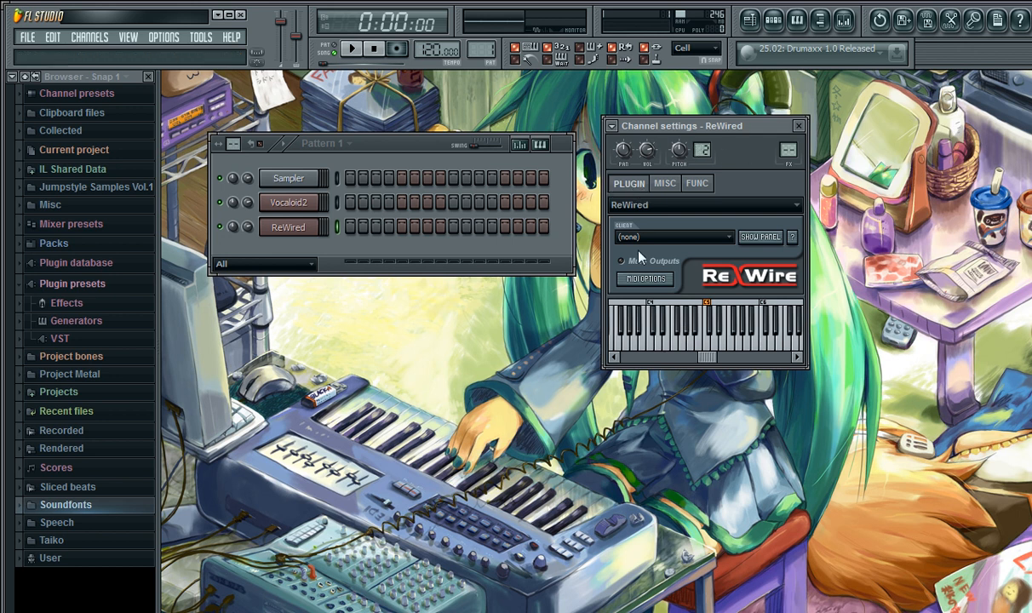
mouse_move(644, 258)
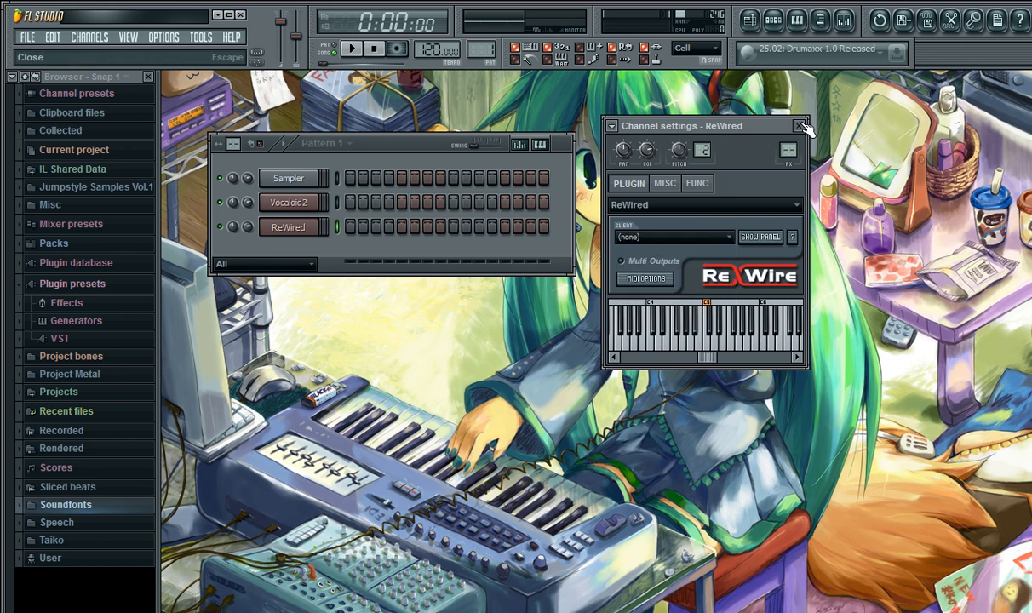
Delete the newly added ReWired channel, leaving only Sampler and Vocaloid2.
left_click(800, 126)
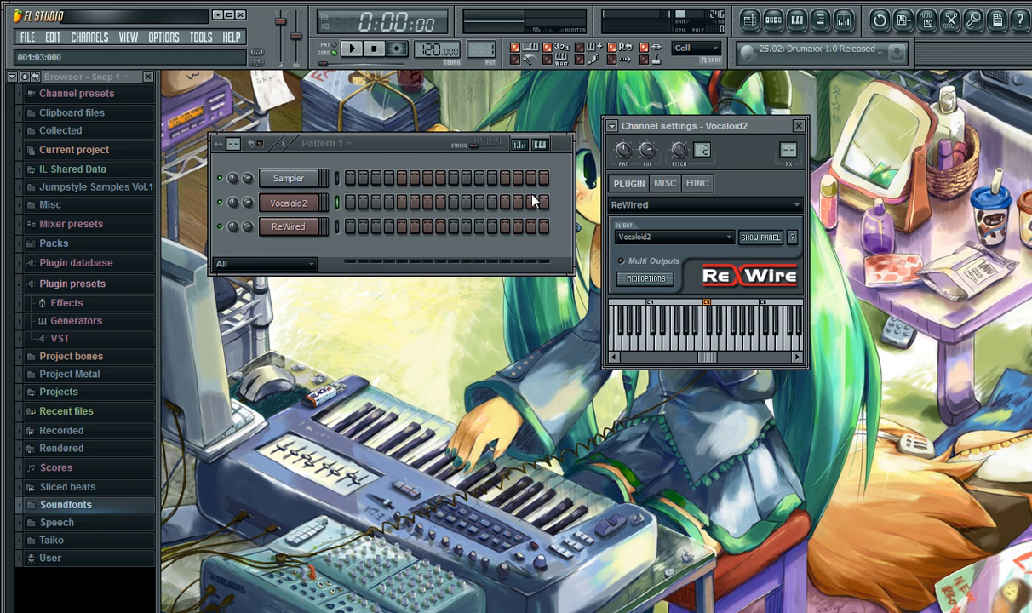
right_click(288, 226)
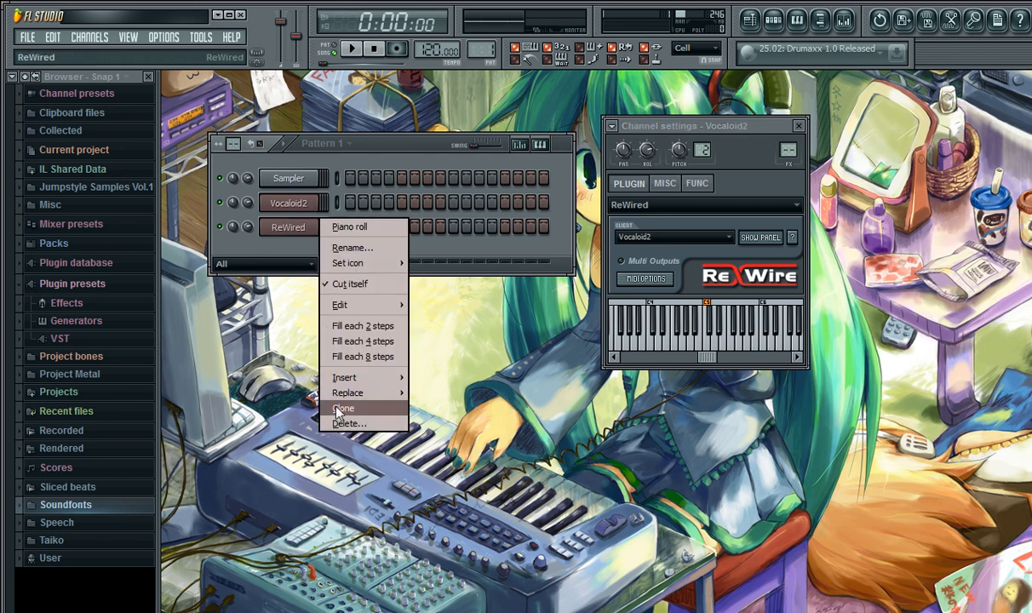
left_click(349, 422)
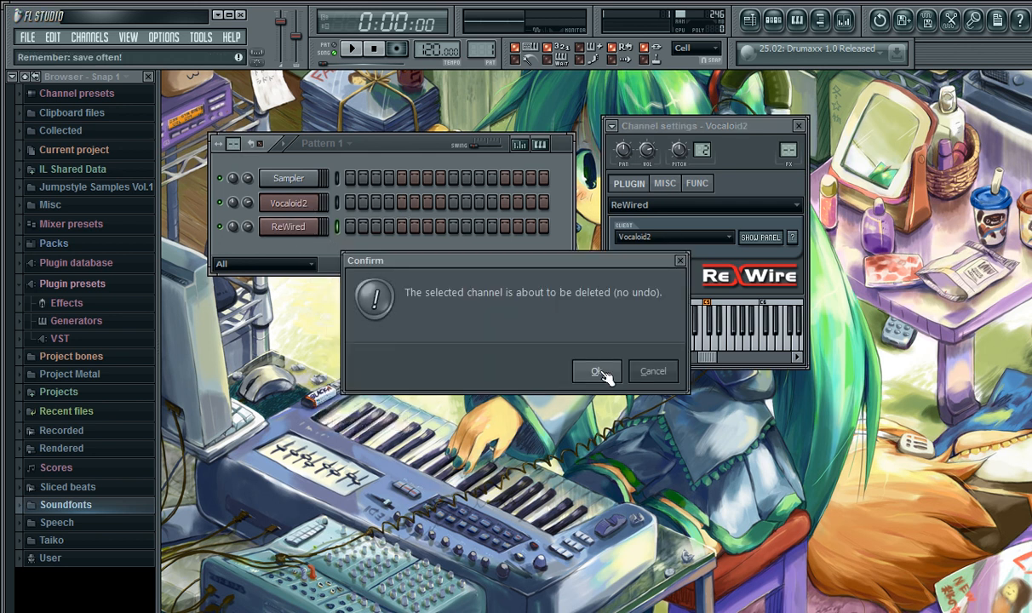
left_click(596, 371)
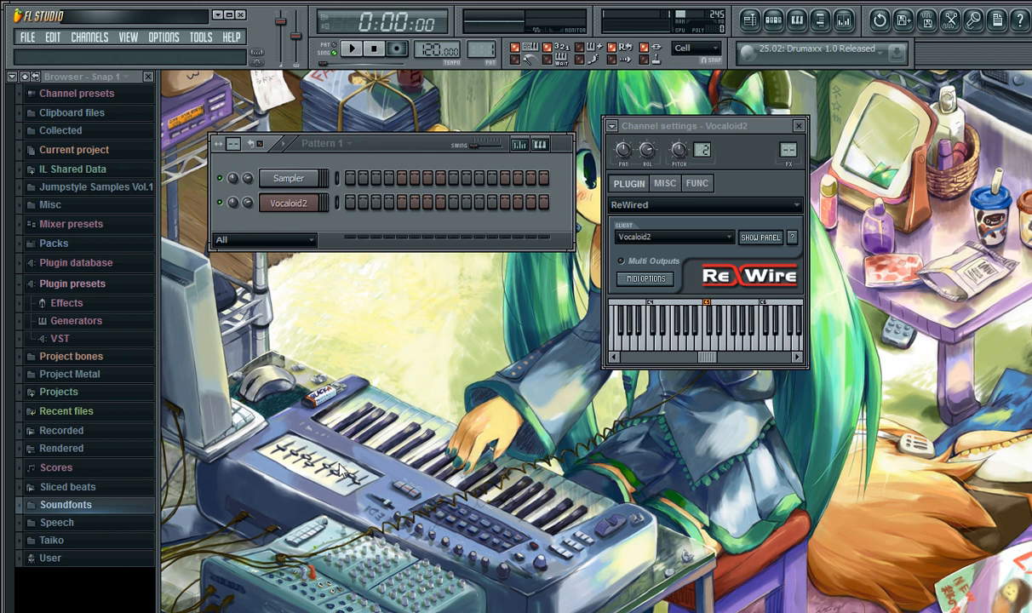
mouse_move(340, 470)
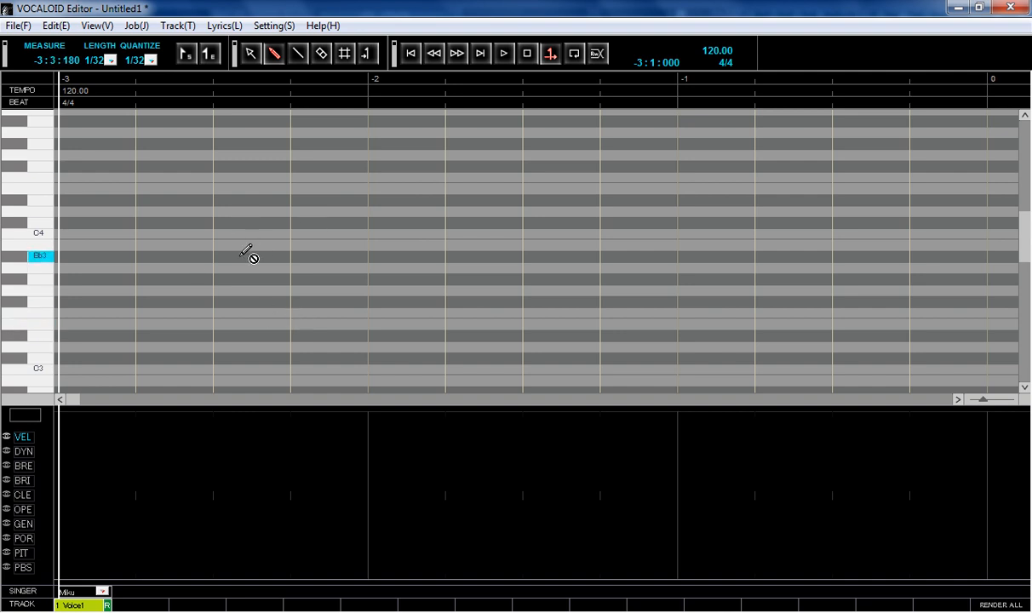
mouse_move(304, 298)
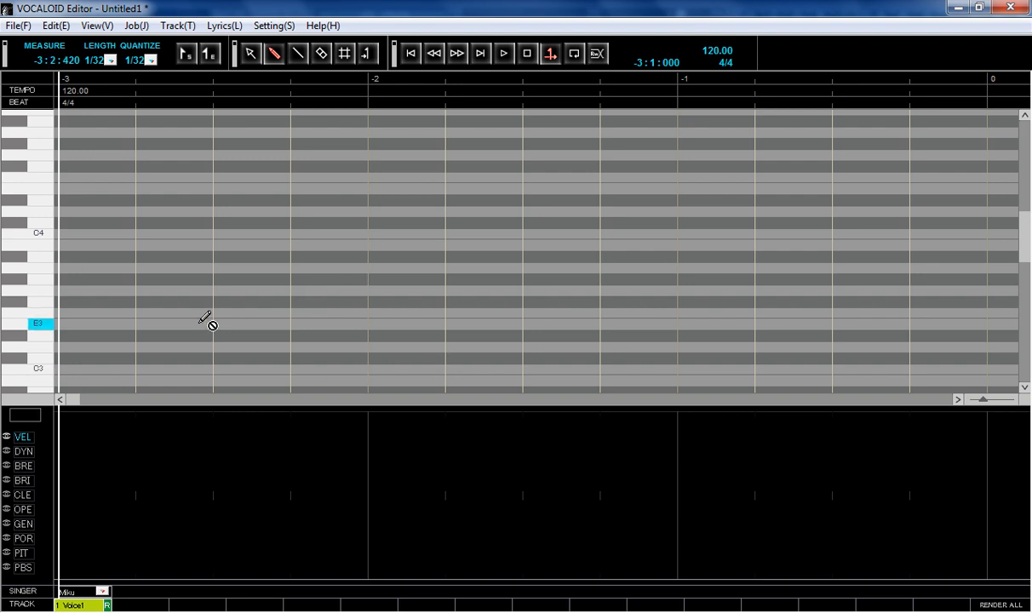
mouse_move(555, 252)
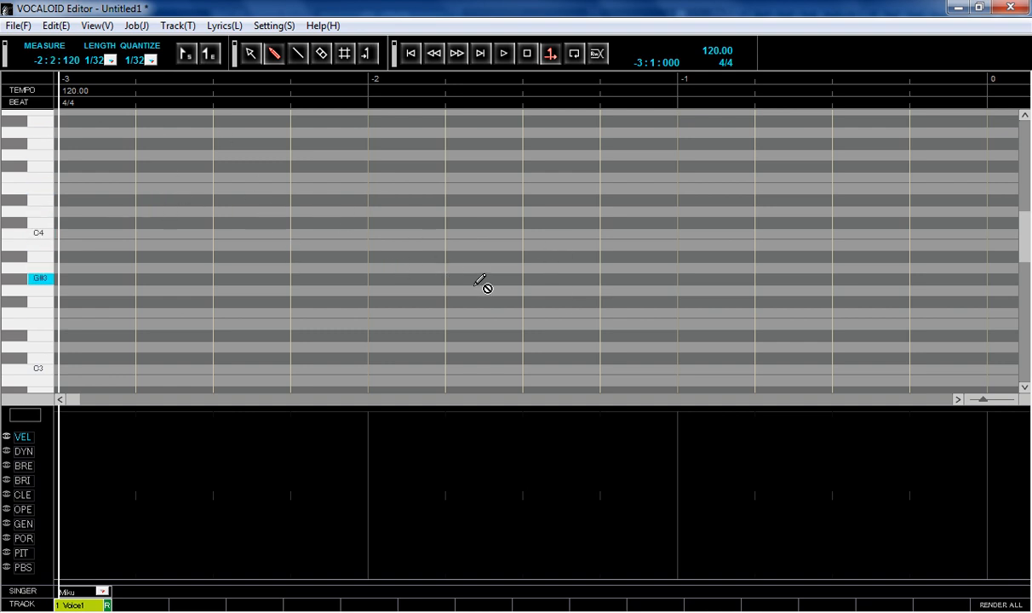
mouse_move(269, 191)
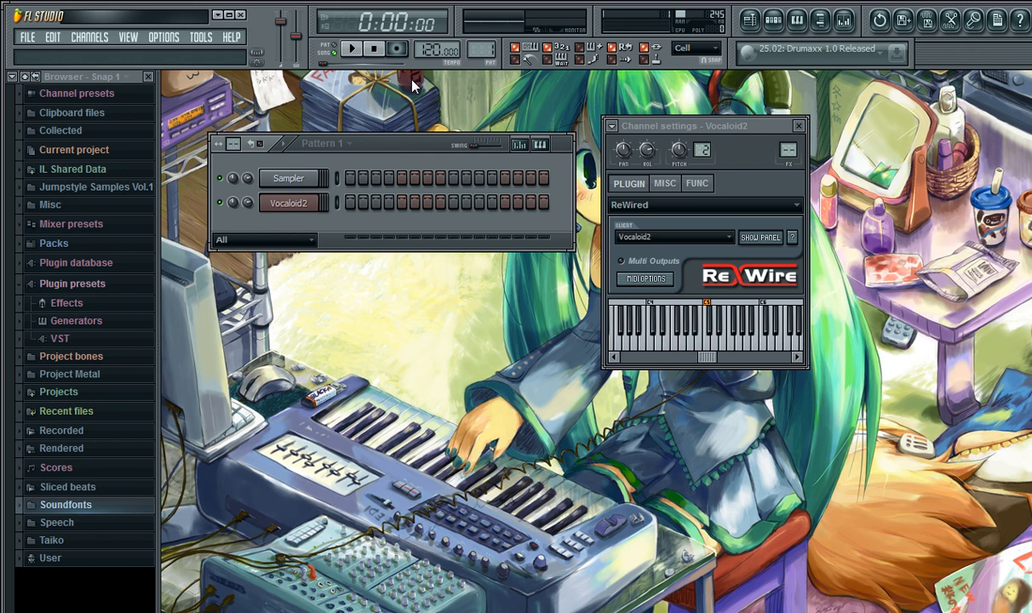
mouse_move(497, 111)
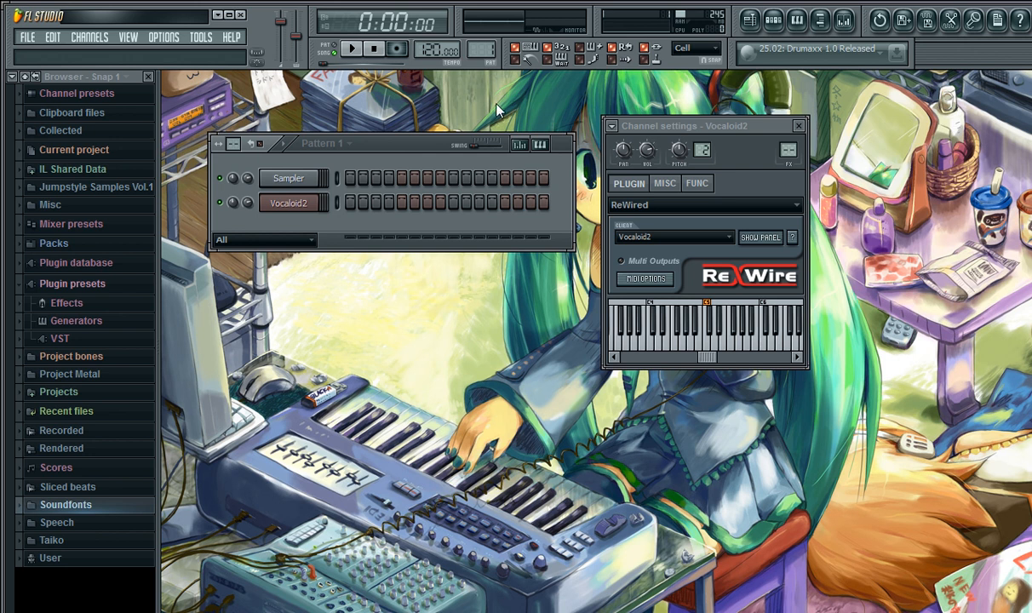
mouse_move(439, 77)
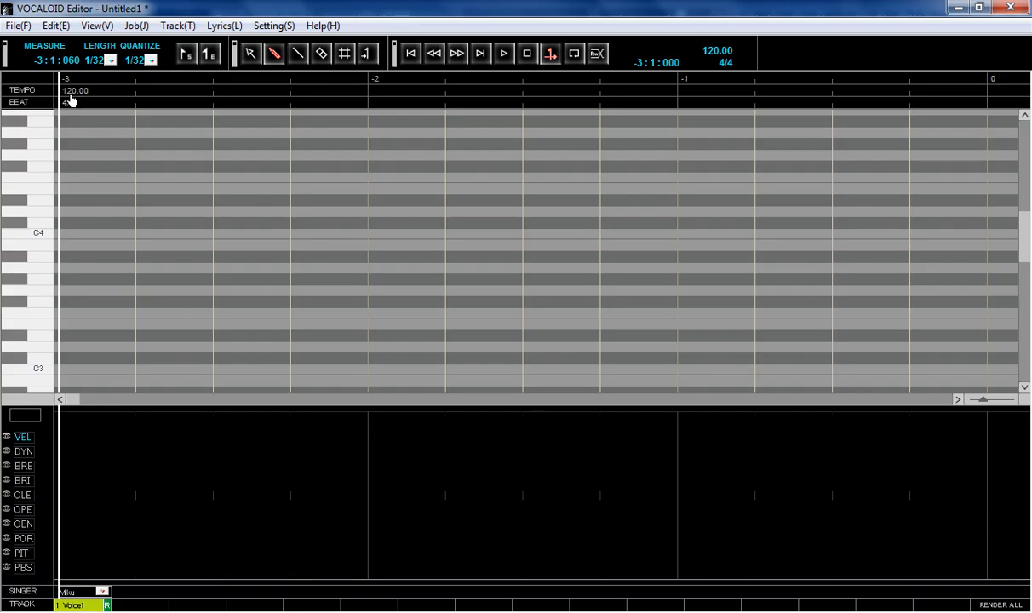
double_click(75, 89)
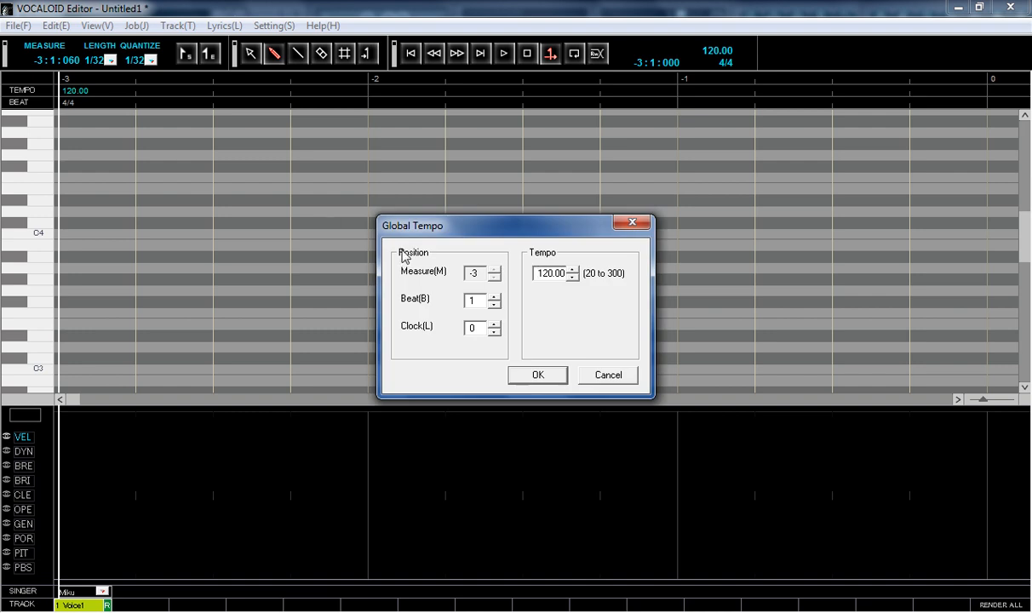
left_click(538, 374)
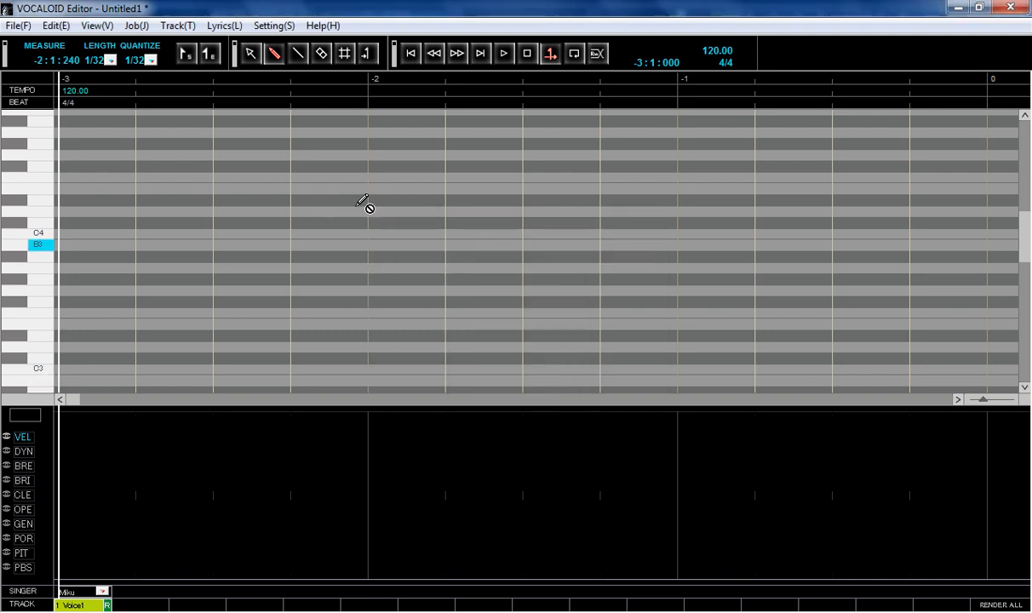
left_click(137, 26)
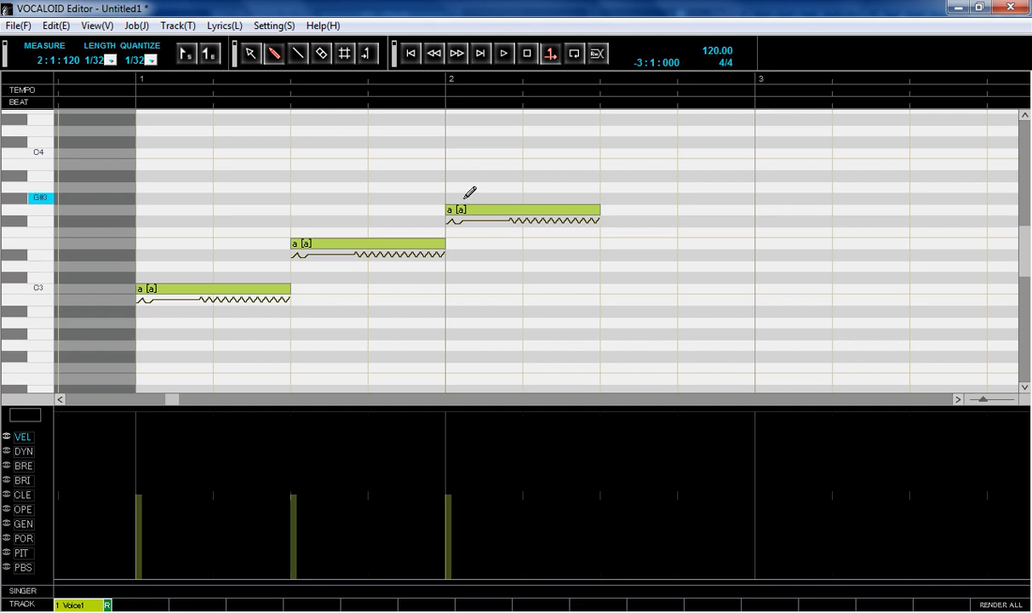
mouse_move(471, 176)
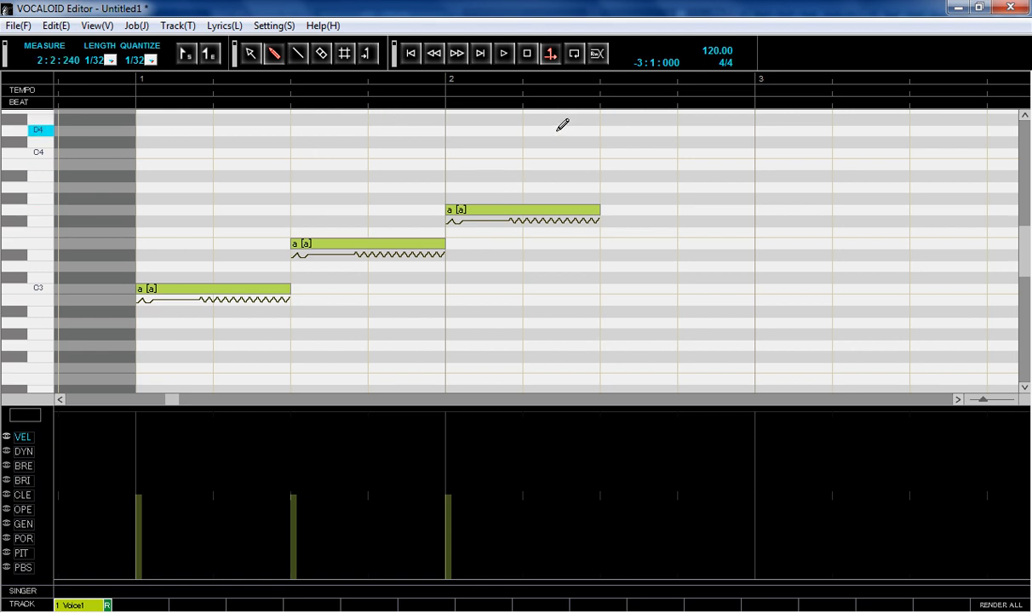
Stop playback after the three rising notes starting on C3 are in place.
left_click(504, 53)
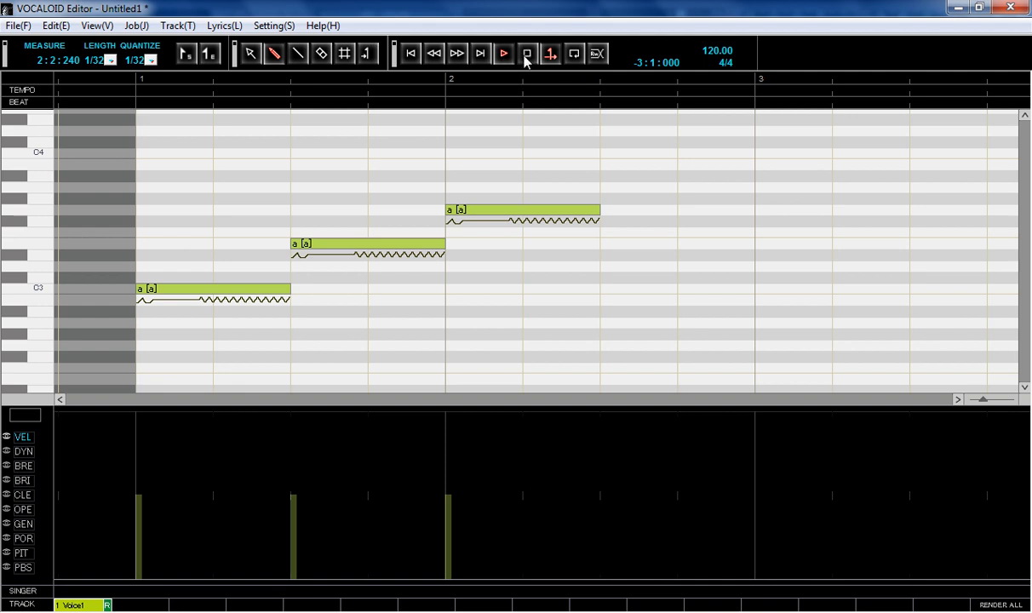
Play the four-note rising phrase and answer Ja to the ReWire question.
left_click(528, 52)
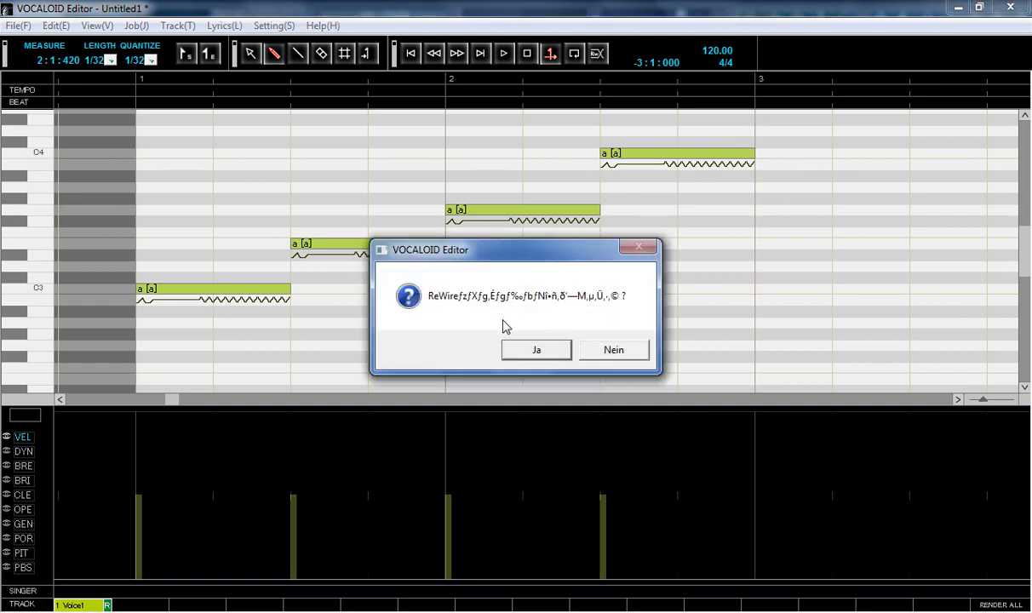
mouse_move(460, 307)
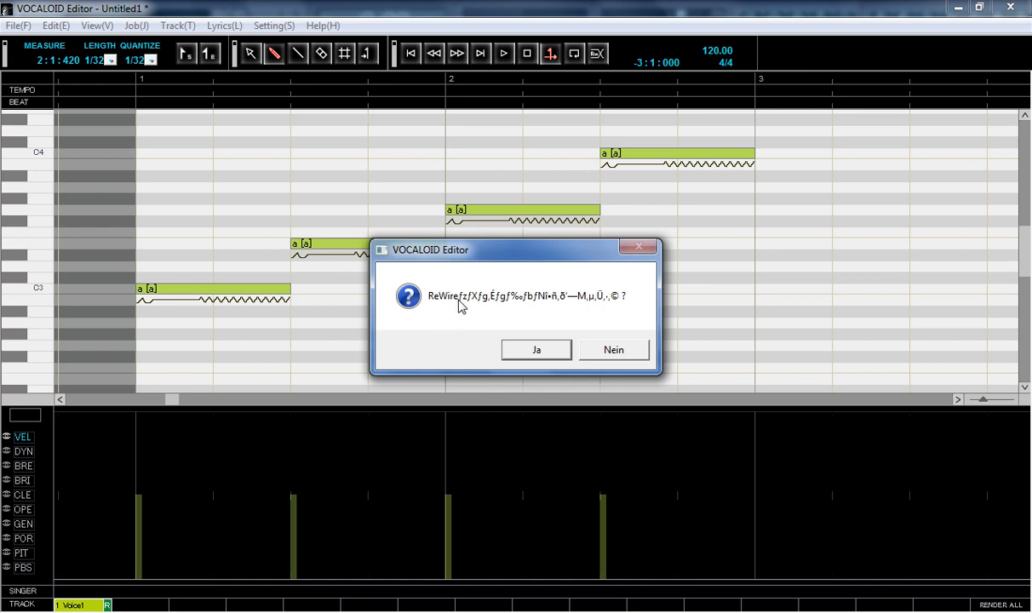
mouse_move(619, 306)
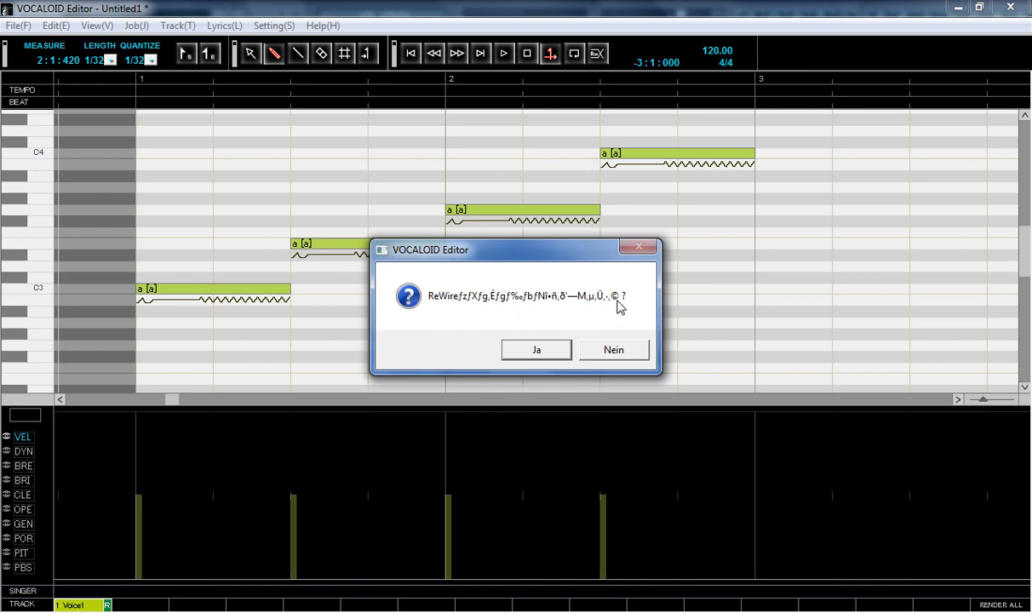
mouse_move(519, 338)
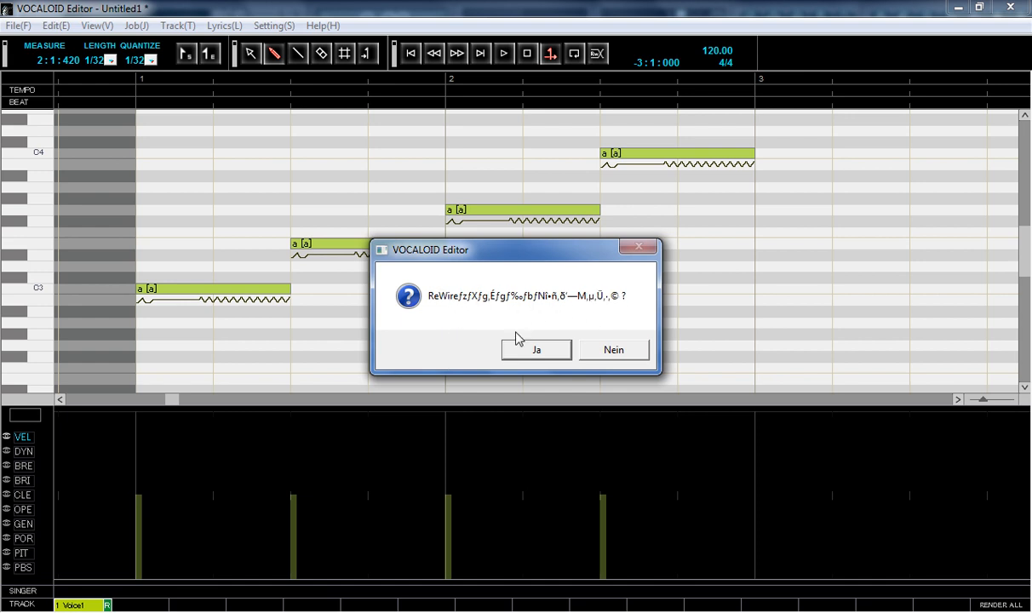
left_click(536, 349)
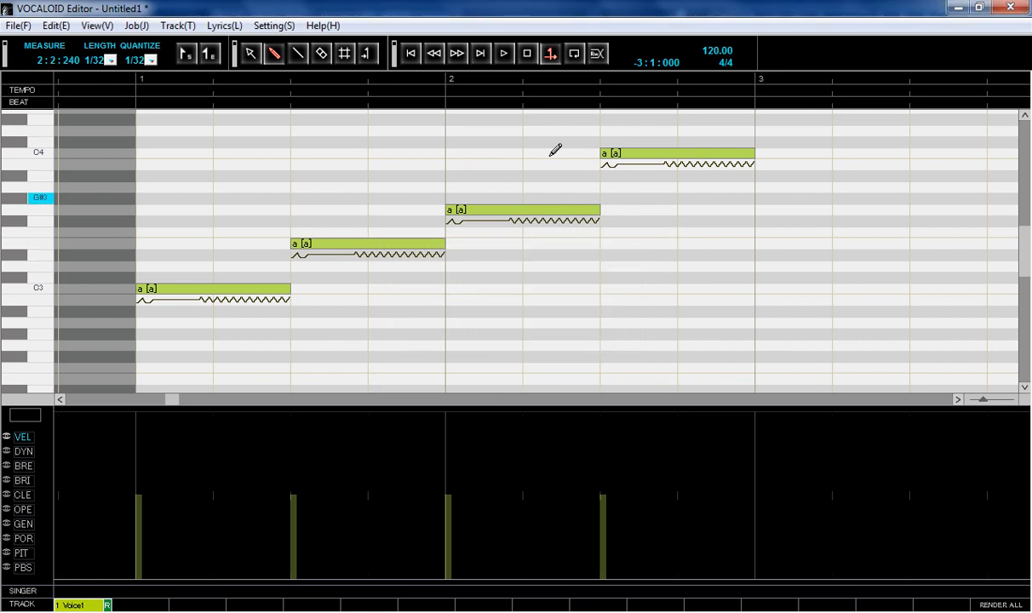
left_click(504, 53)
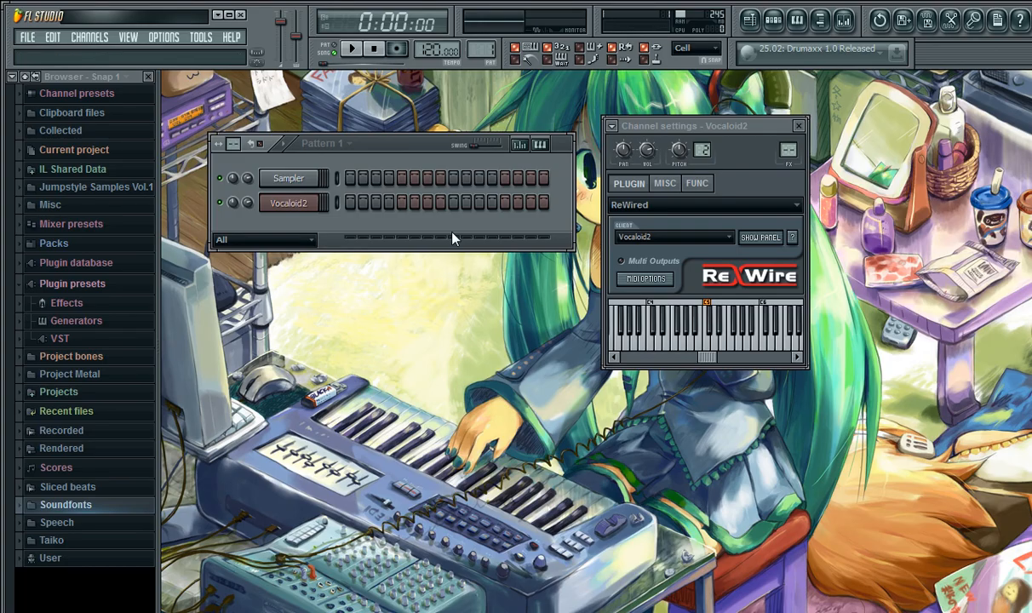
mouse_move(449, 354)
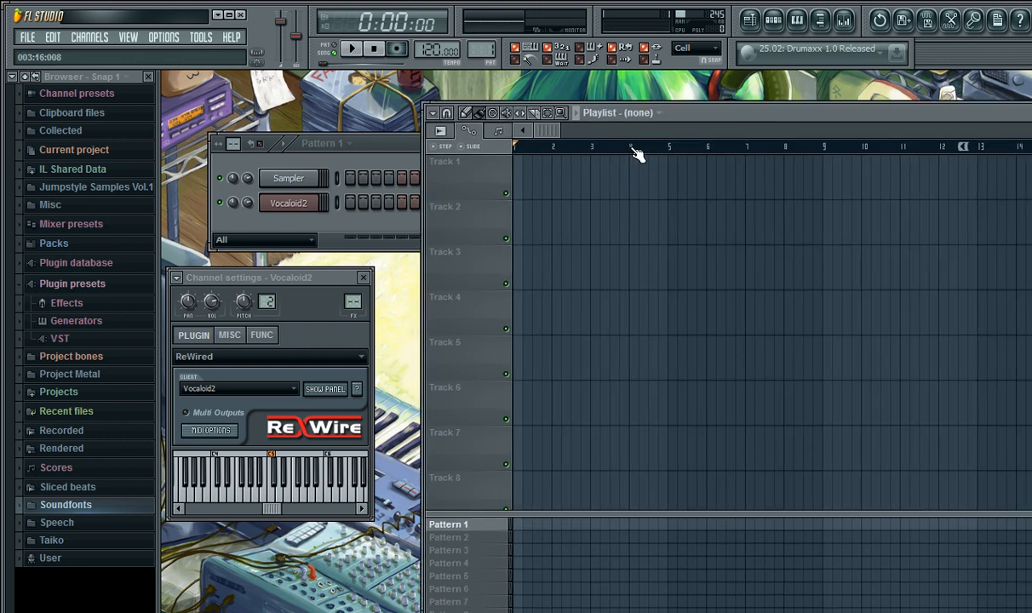
Play the project from the Playlist so Vocaloid2 sounds over ReWire, then stop.
left_click(628, 147)
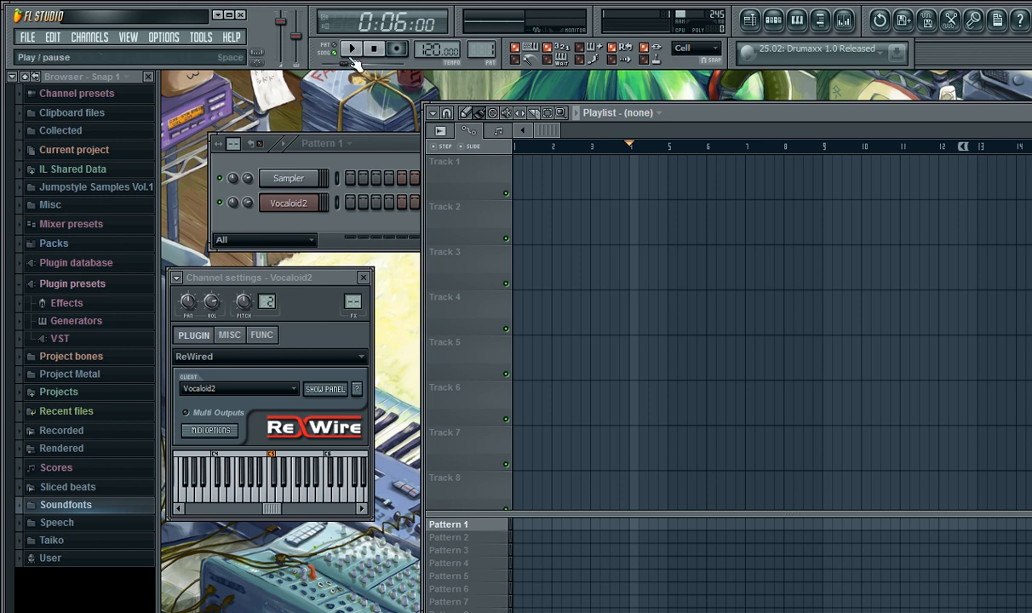
left_click(352, 48)
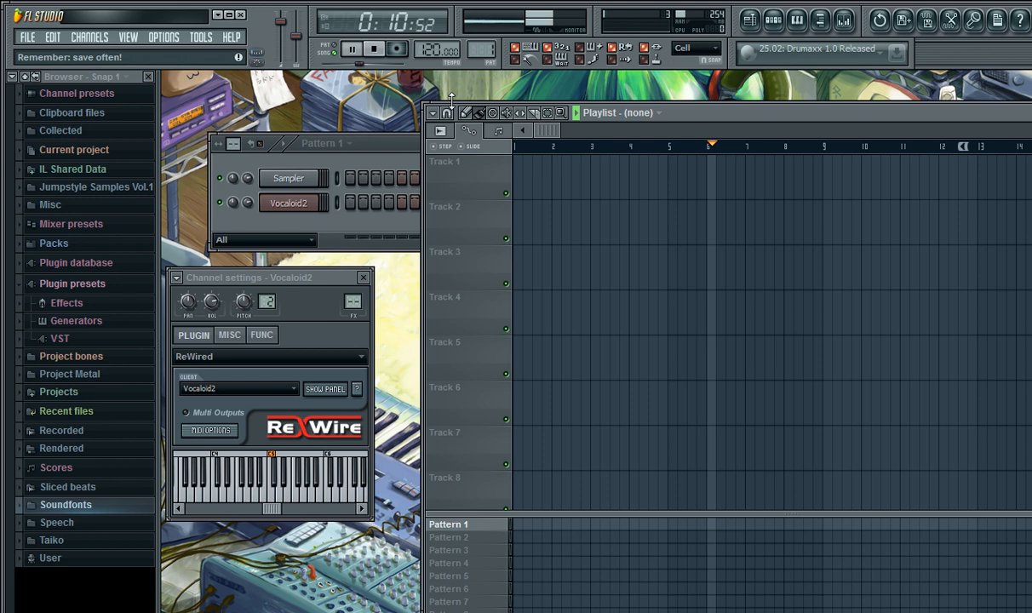
left_click(351, 47)
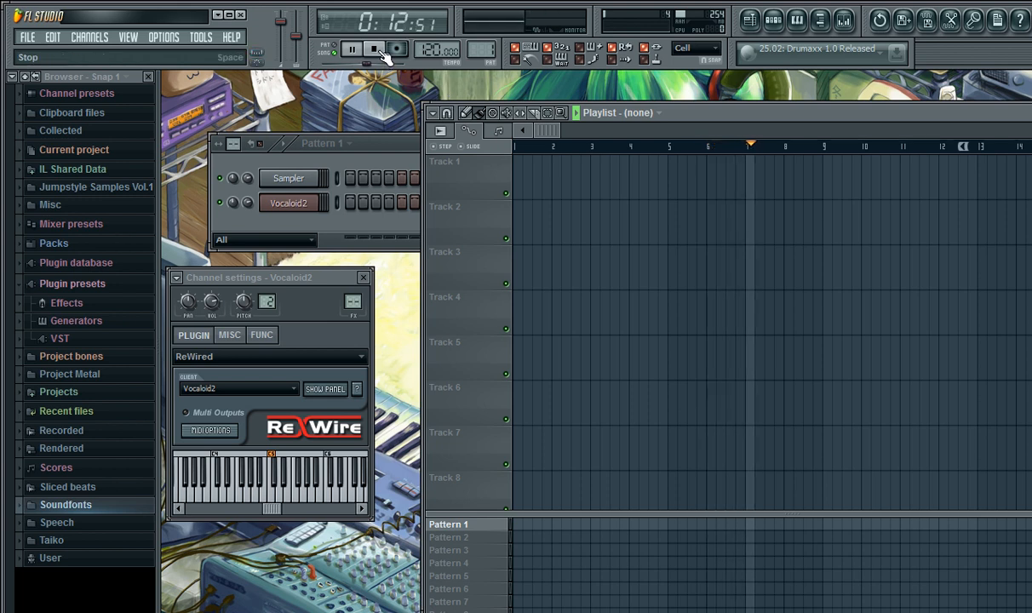